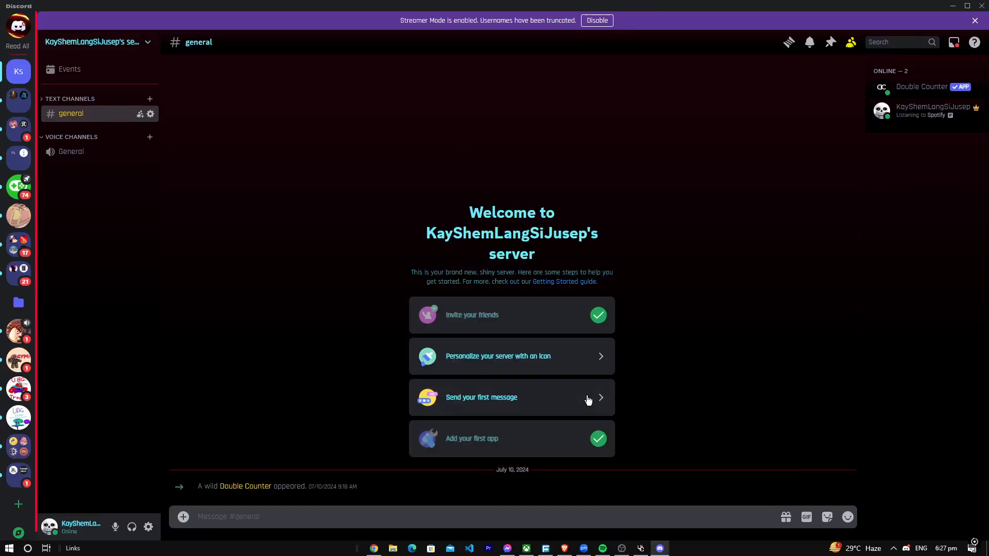
pyautogui.moveTo(734, 295)
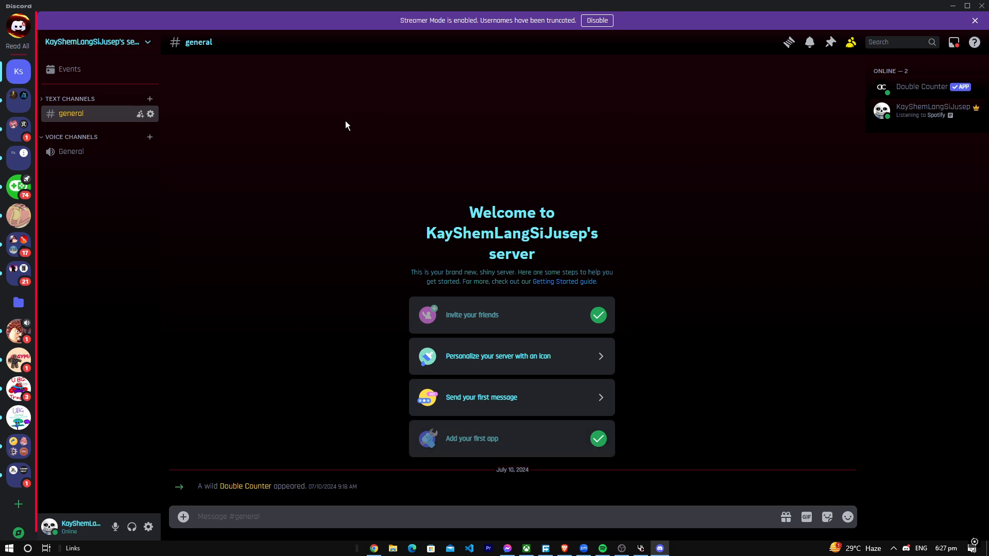
# Bring up the options menu for KayShemLangSiJusep's server from its name header.
pyautogui.click(98, 42)
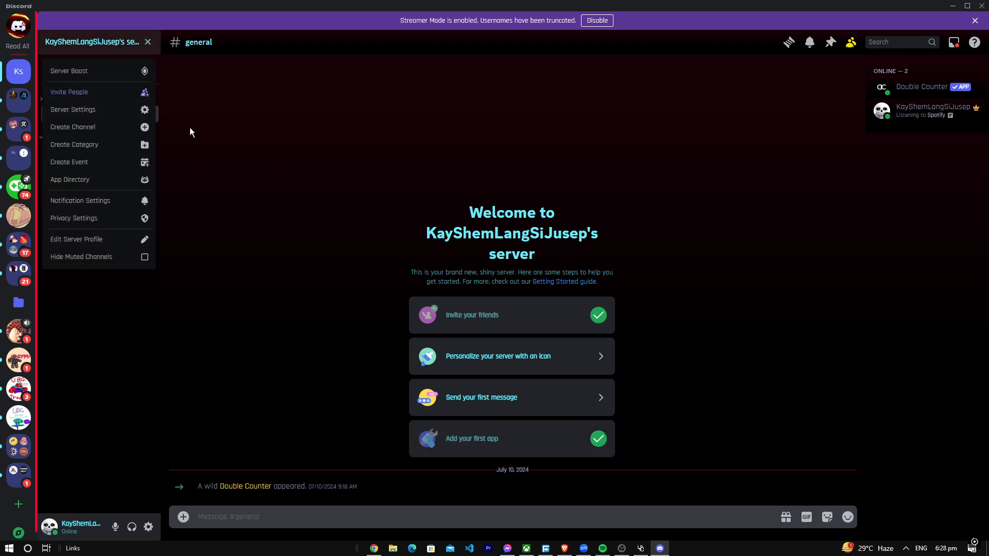
# Search the App Directory for 'confession' and go to the ConfessionBot app page.
pyautogui.click(70, 180)
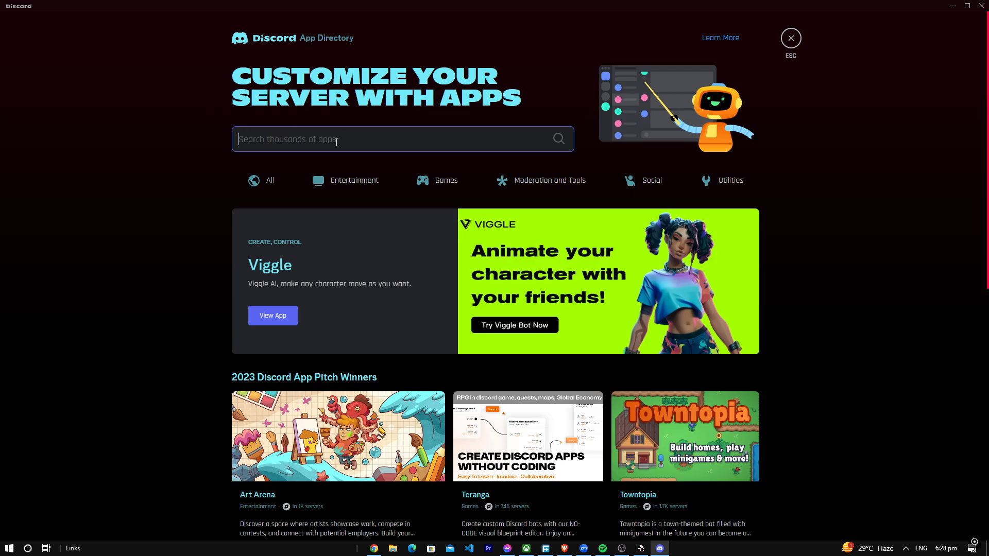
pyautogui.write('confession bot')
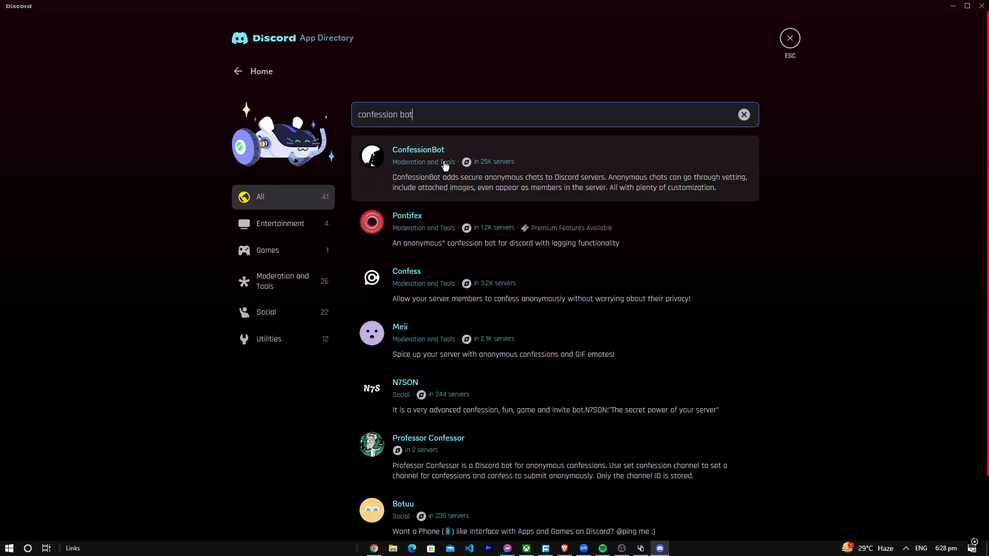
pyautogui.click(418, 149)
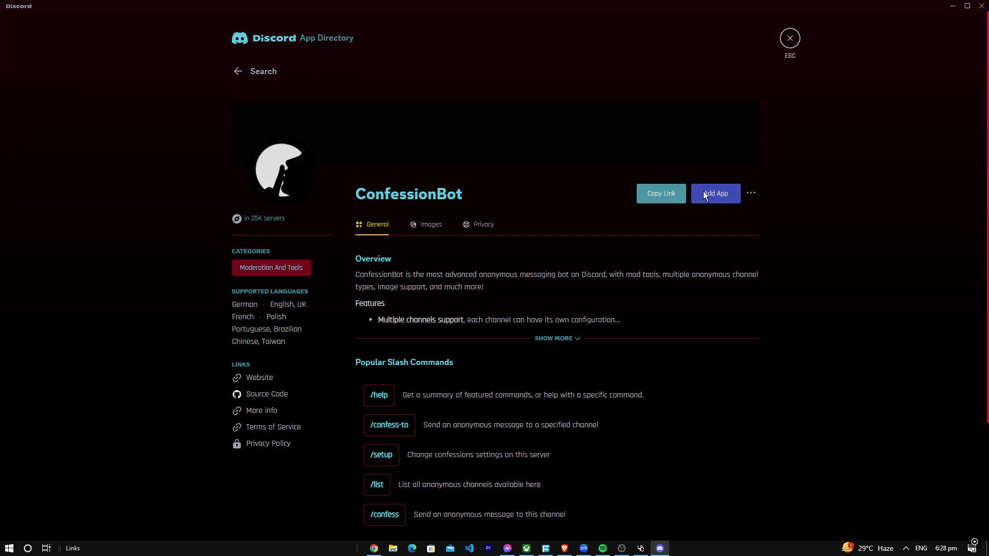
# Start adding ConfessionBot via Add App, leaving its authorization window loading.
pyautogui.click(715, 193)
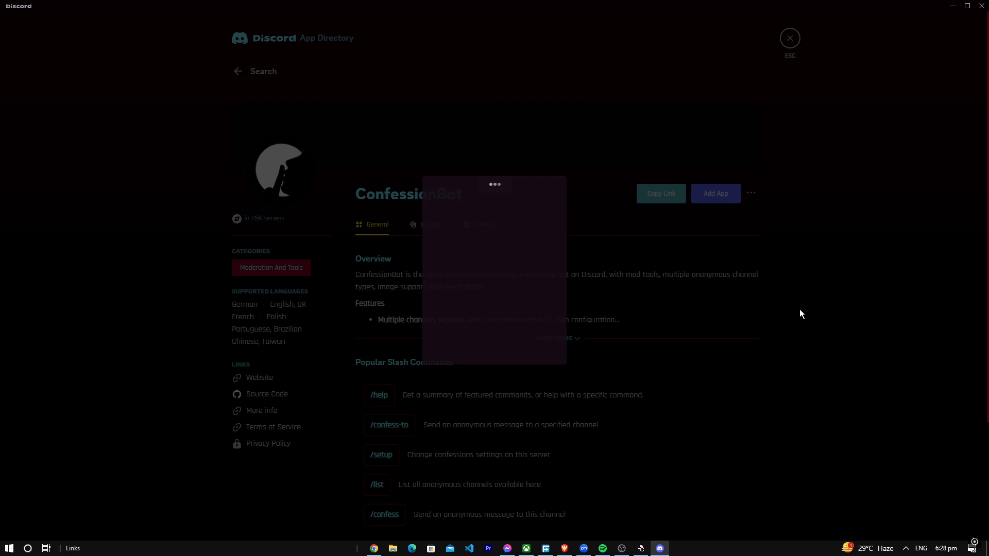
pyautogui.moveTo(496, 185)
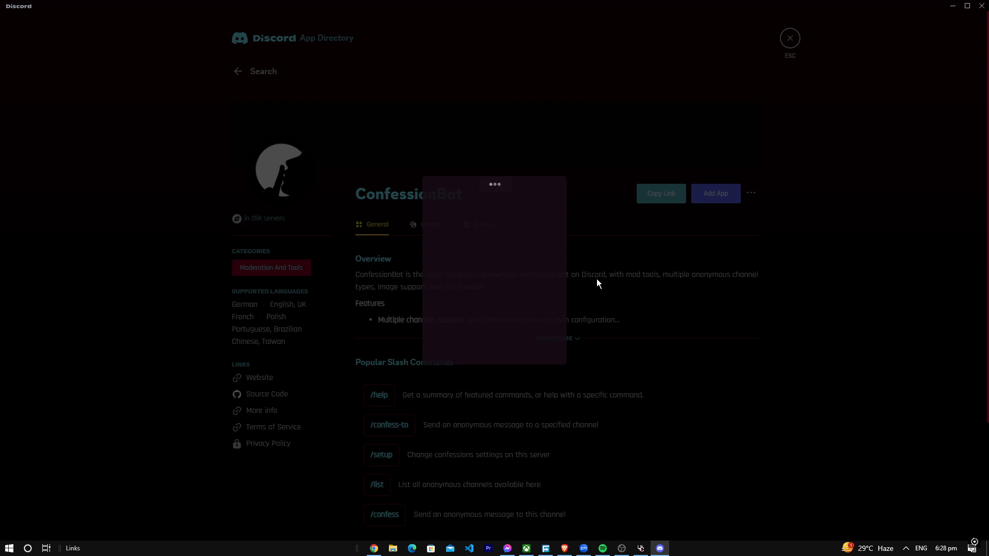
pyautogui.moveTo(441, 488)
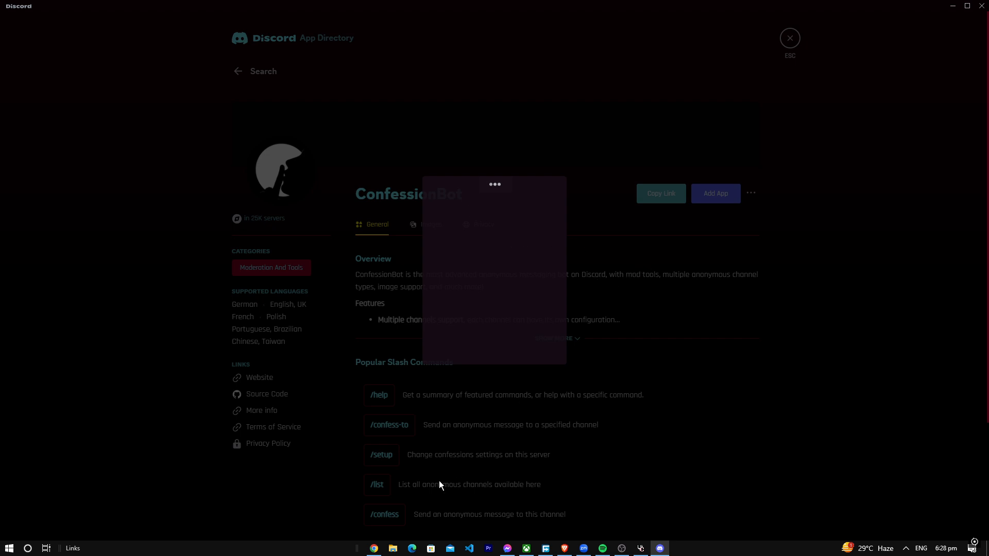
pyautogui.moveTo(629, 330)
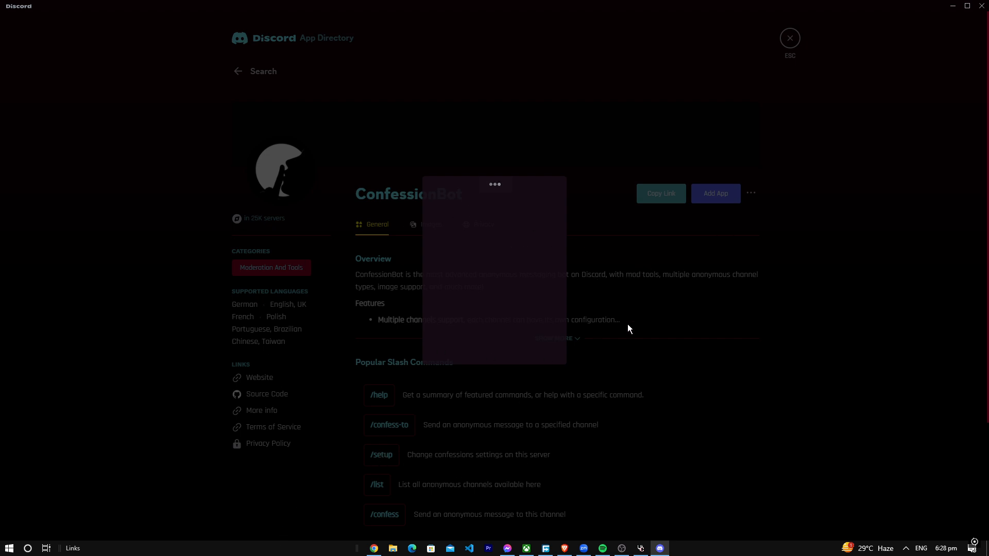
pyautogui.moveTo(638, 247)
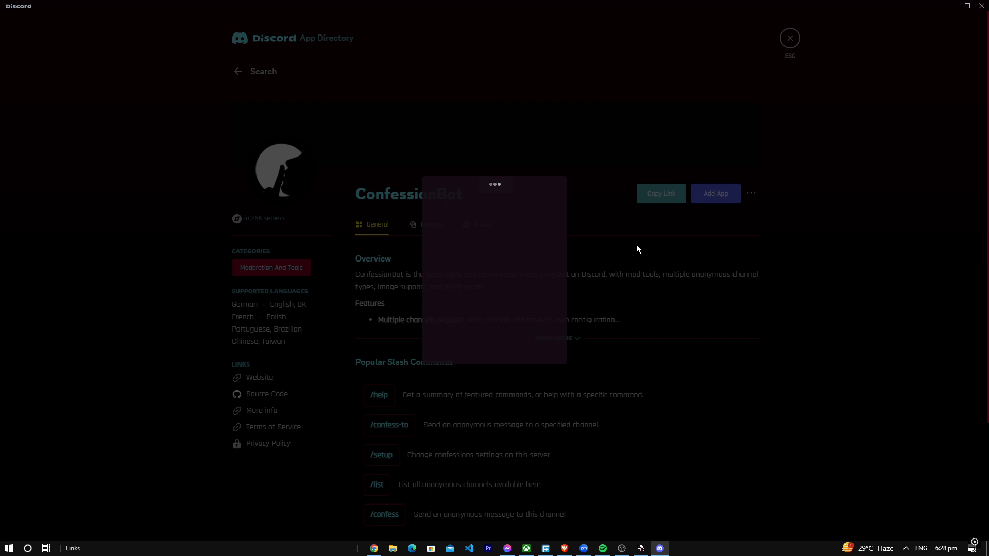
pyautogui.moveTo(612, 282)
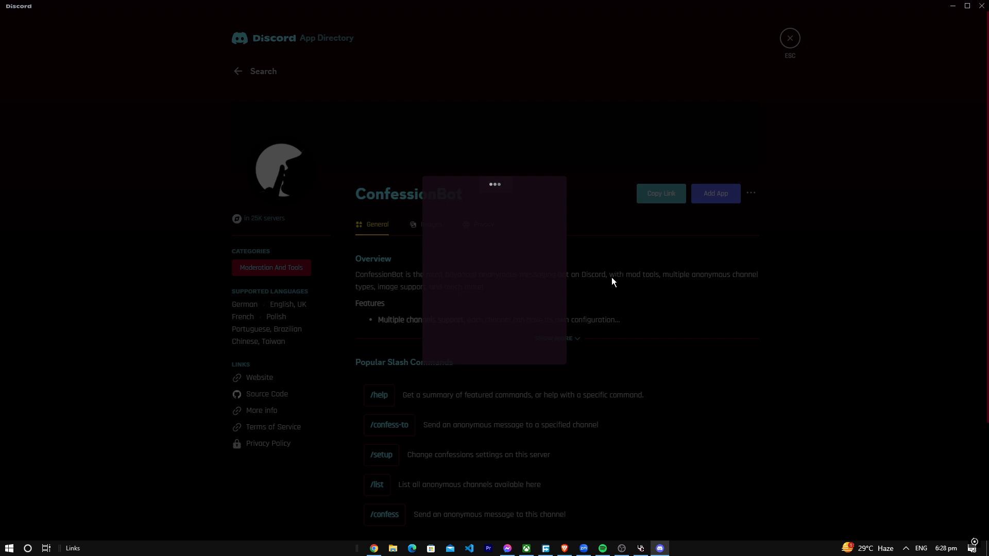
pyautogui.moveTo(626, 242)
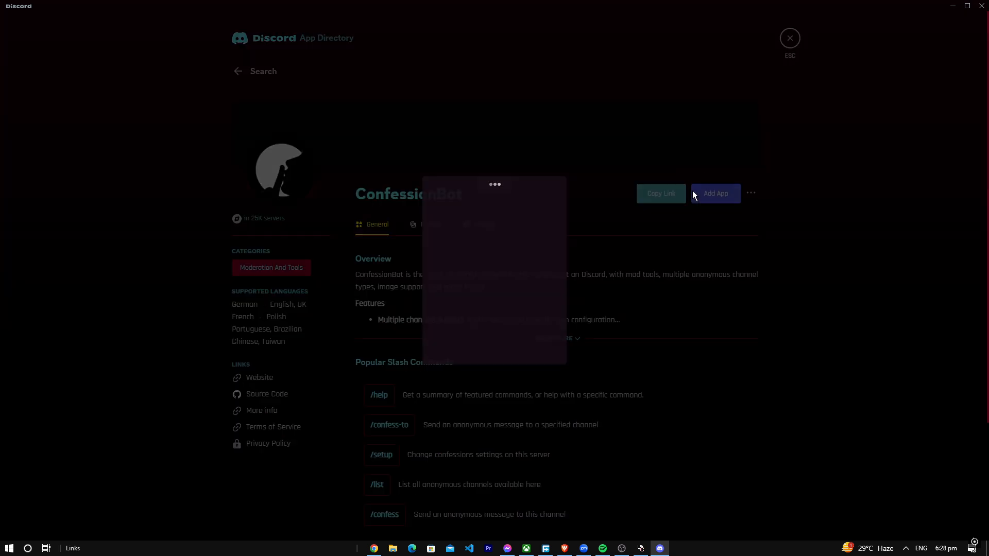
# Authorize ConfessionBot for the server, allow Discord through the firewall, and return to general.
pyautogui.click(715, 194)
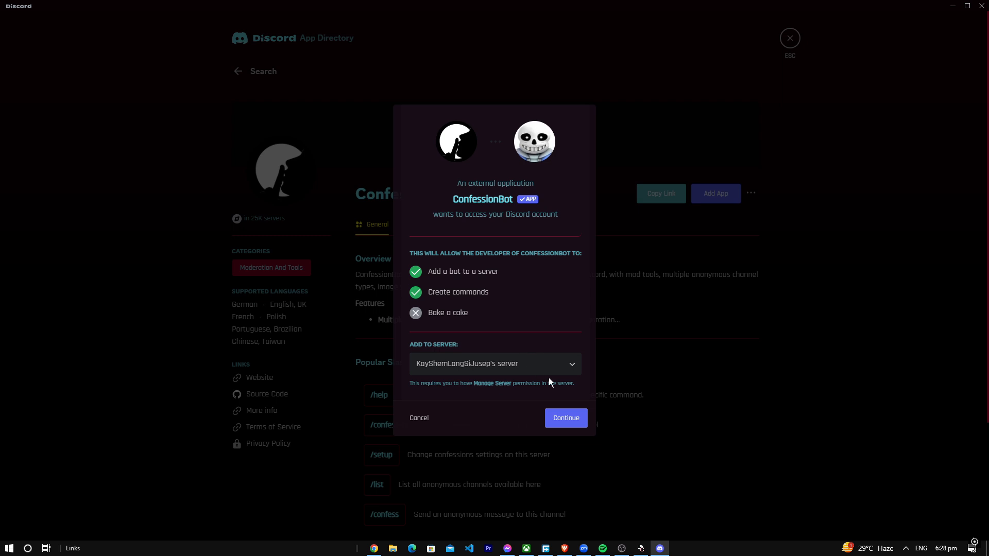
pyautogui.click(565, 418)
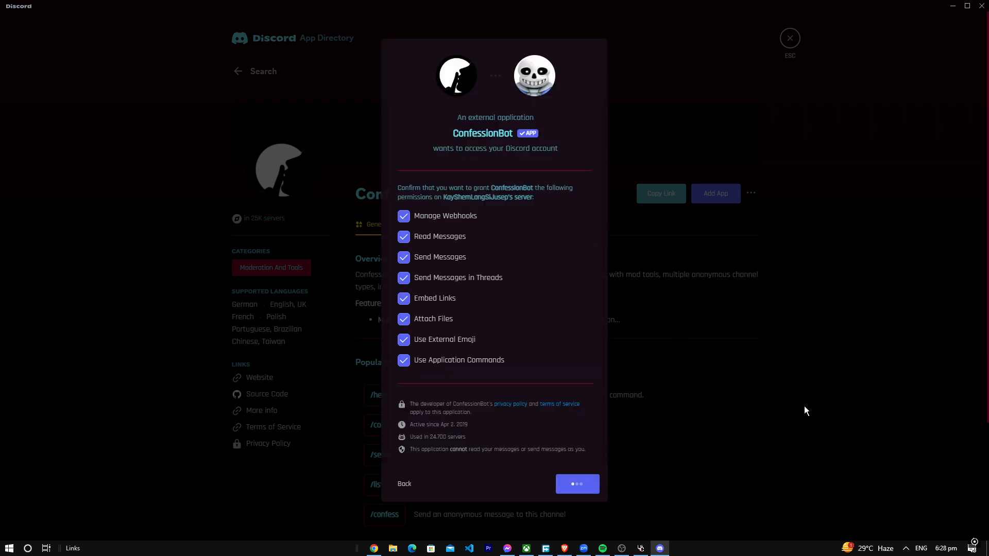
pyautogui.click(577, 484)
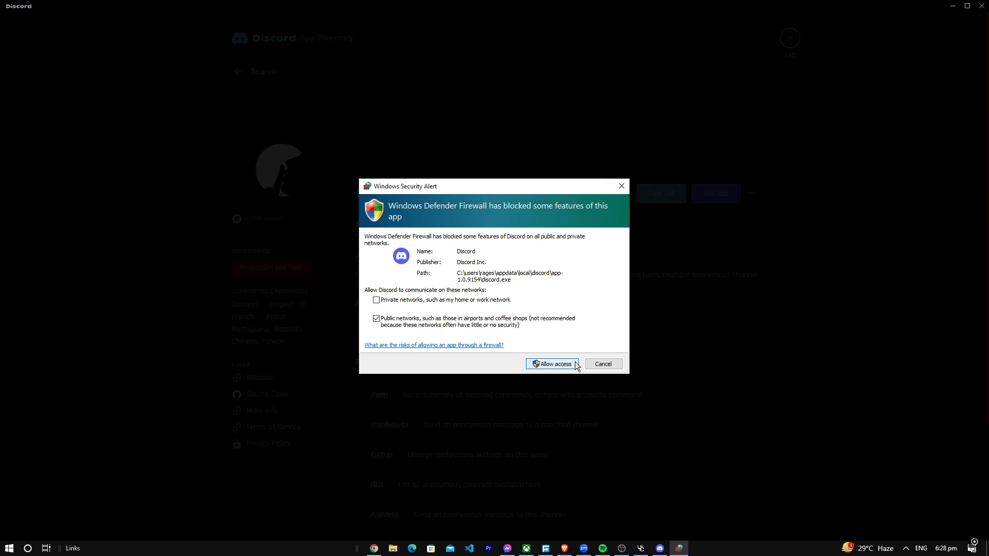
pyautogui.click(552, 364)
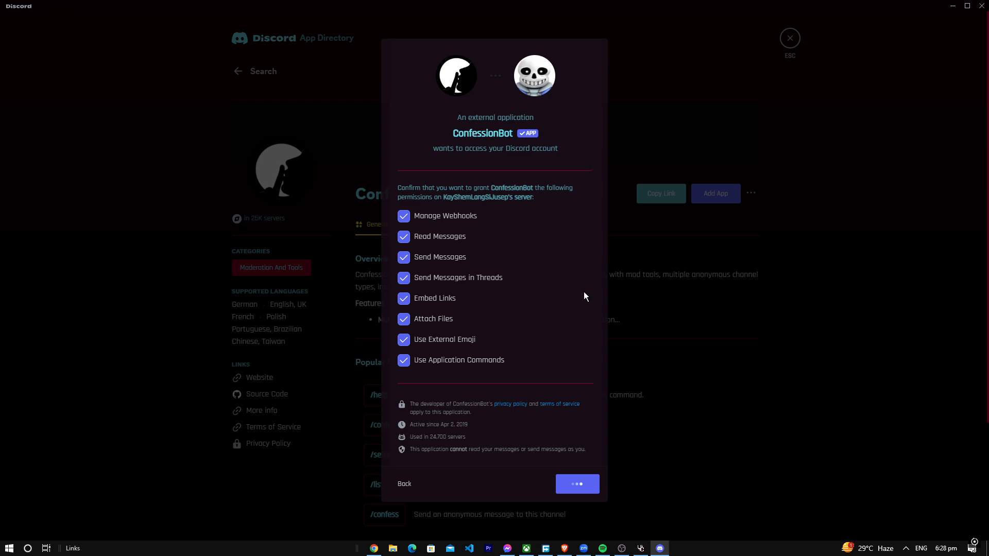
pyautogui.click(577, 484)
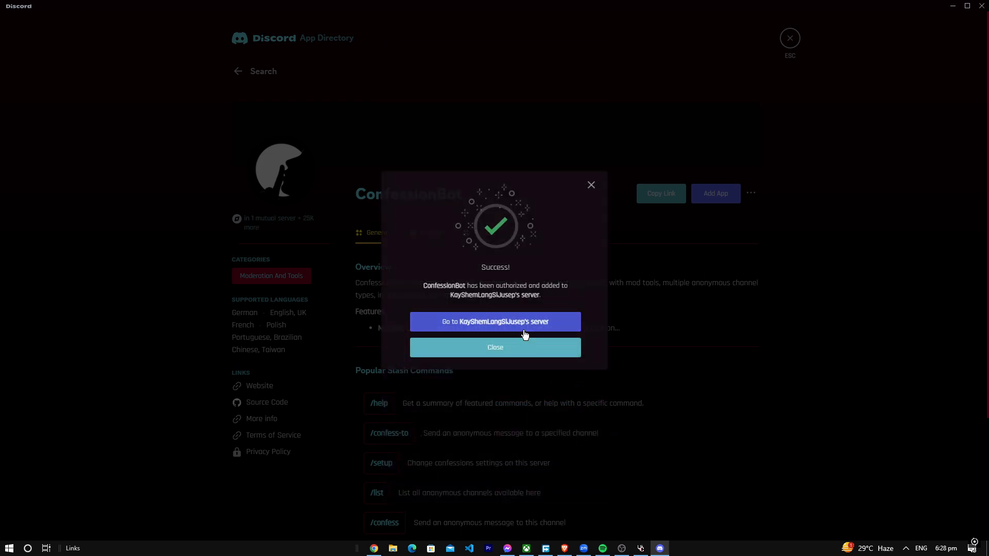
pyautogui.click(495, 321)
pyautogui.write('/')
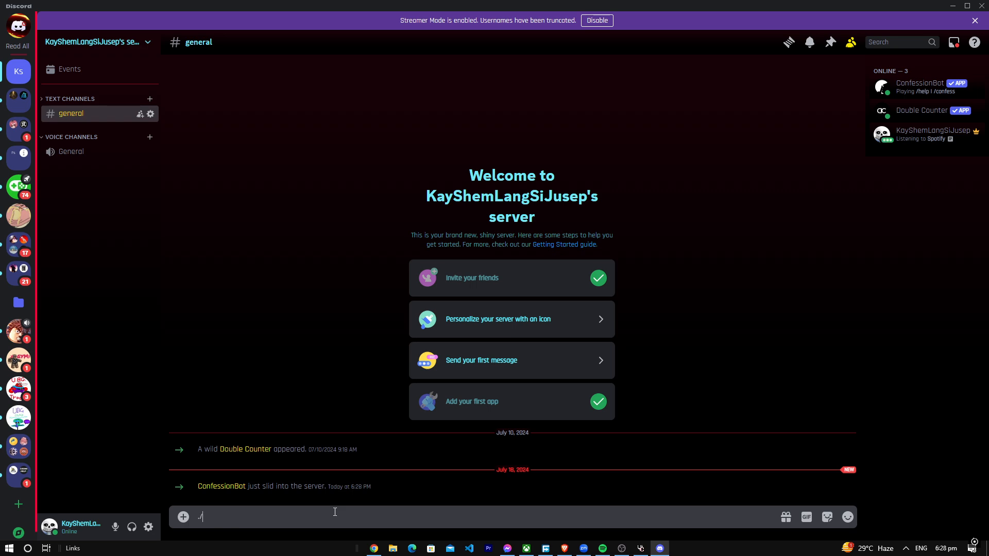
# Run ConfessionBot's /setup on the general channel with type untraceable.
pyautogui.write('set')
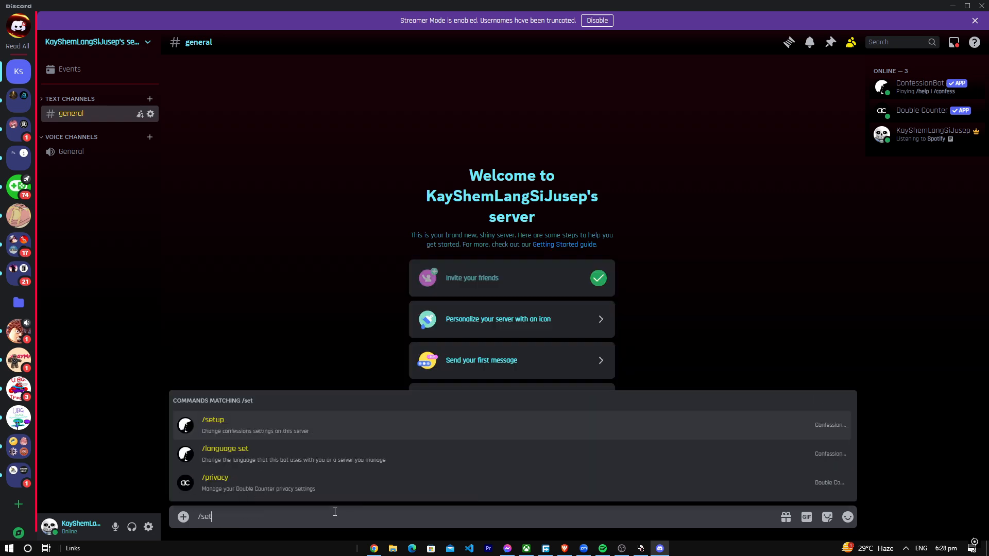
pyautogui.click(213, 426)
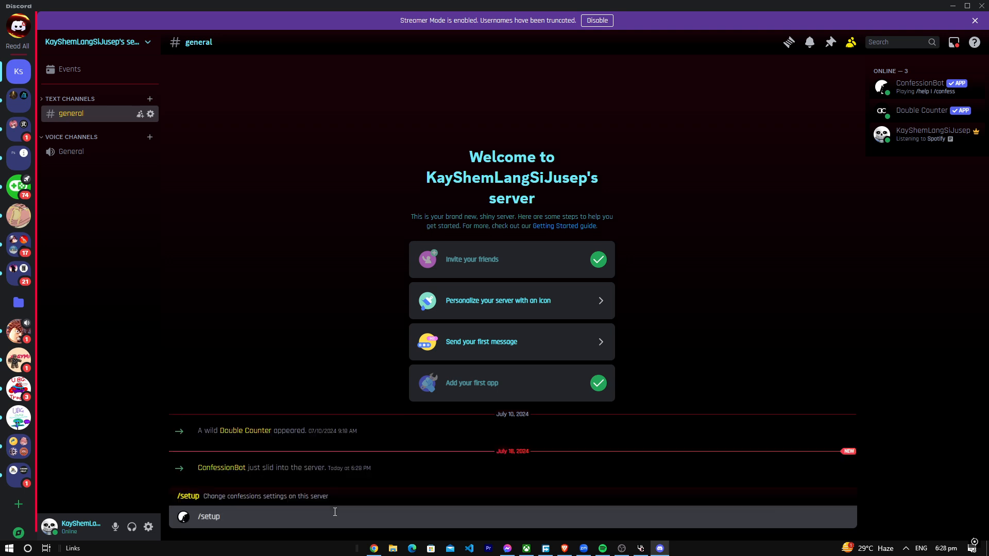
pyautogui.press('Enter')
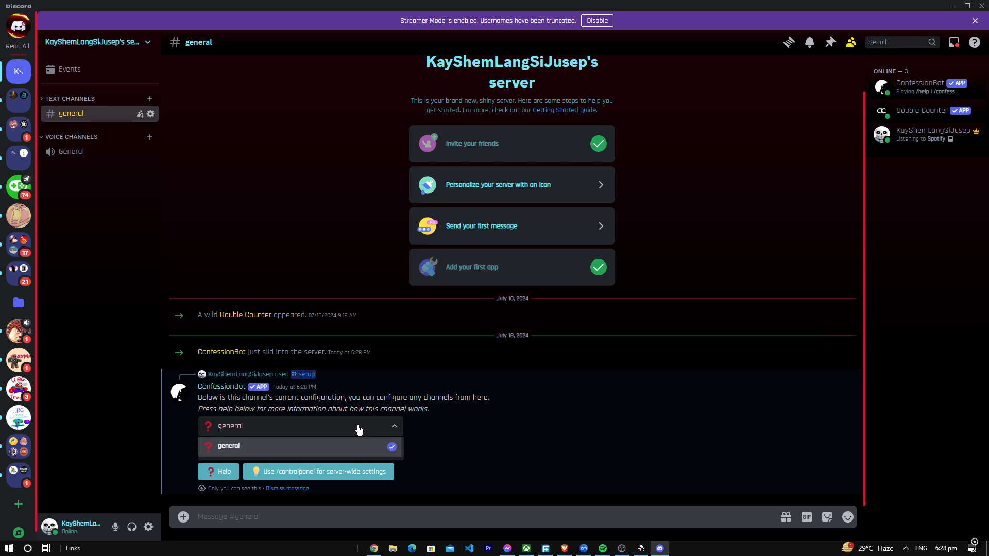
pyautogui.click(301, 427)
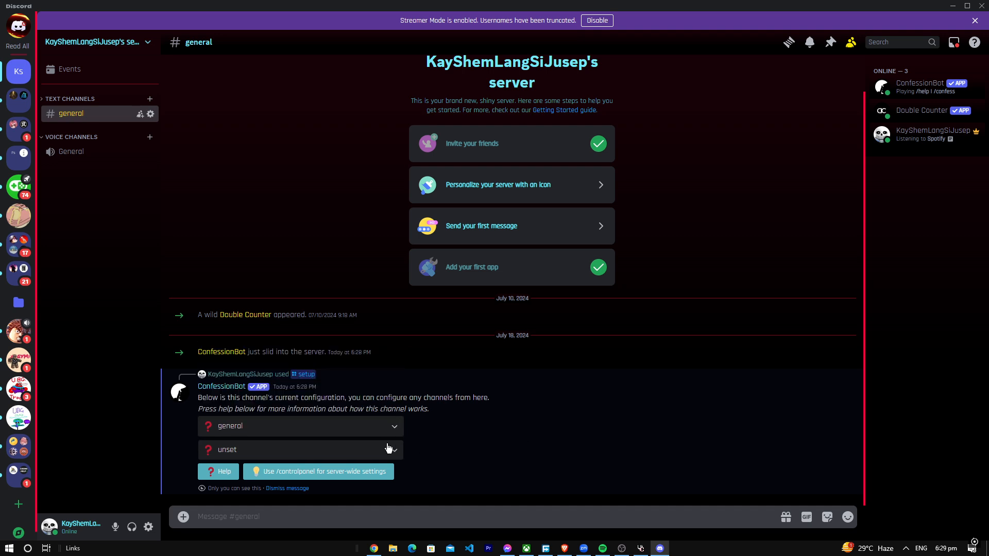
pyautogui.click(300, 449)
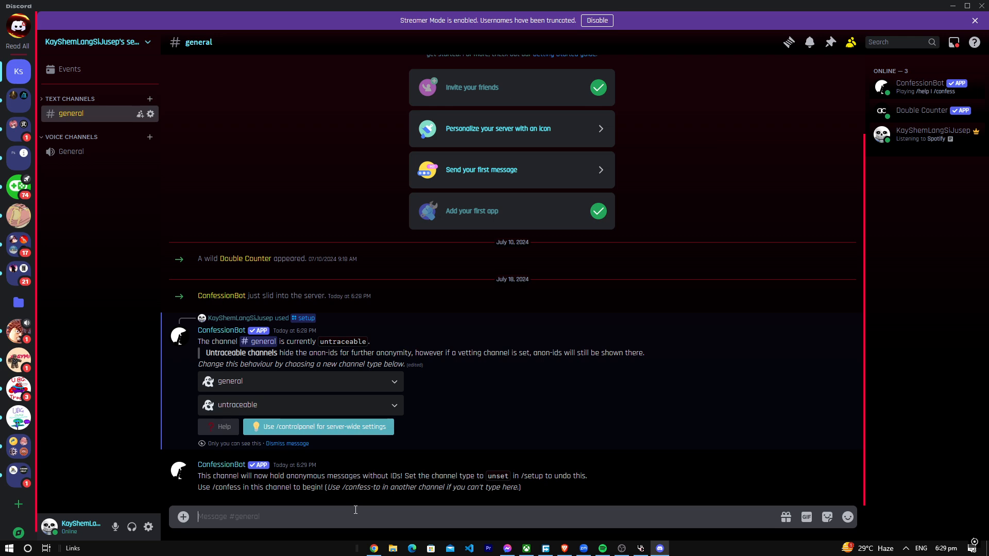
# Send a /confess message with content about disliking shrimp because of an allergy.
pyautogui.write('/')
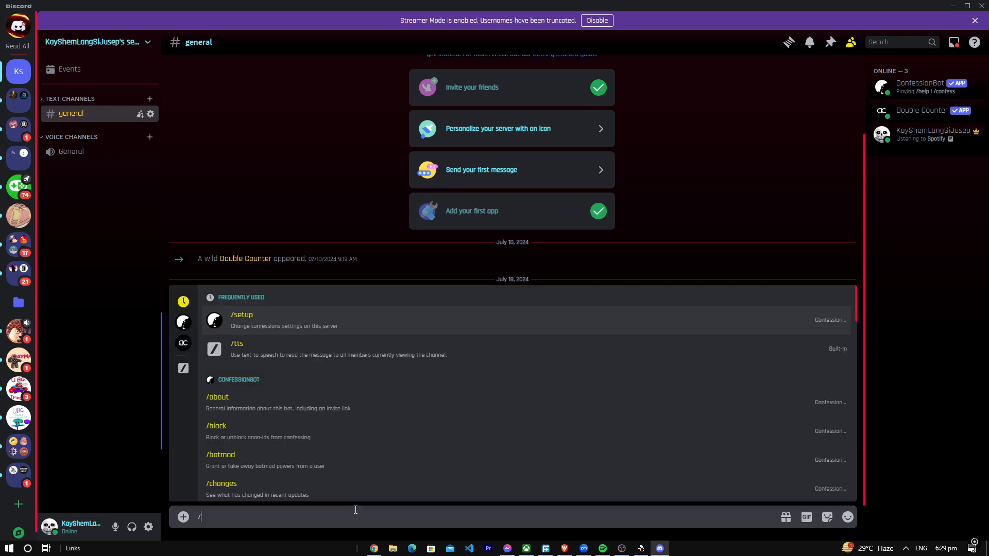
pyautogui.write('co')
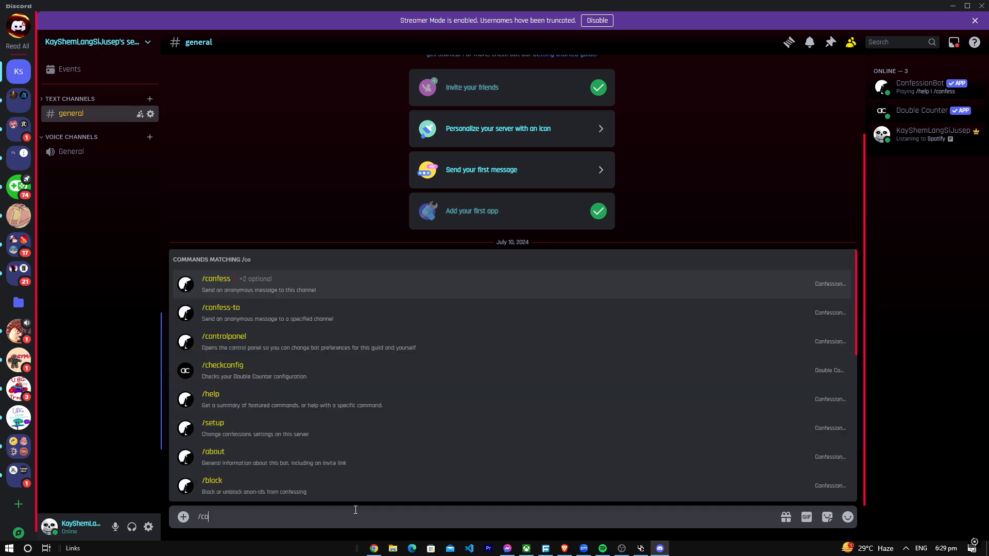
pyautogui.write('nfess')
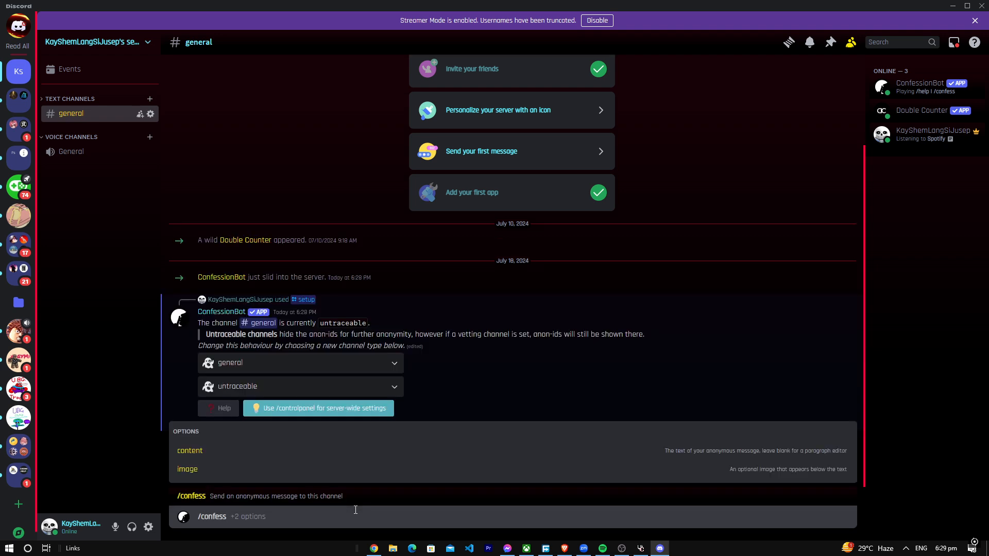
pyautogui.write('conte')
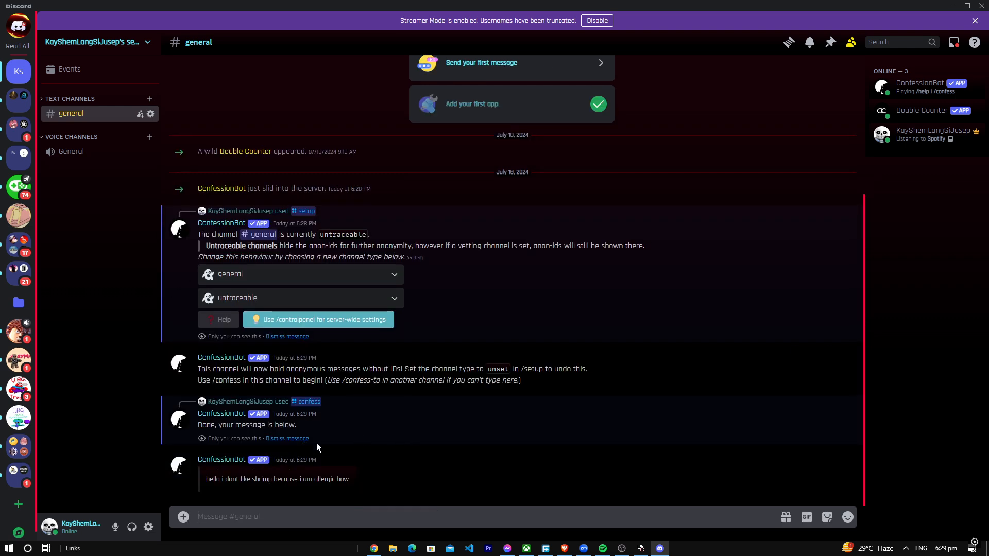
pyautogui.moveTo(224, 479); pyautogui.dragTo(353, 479)
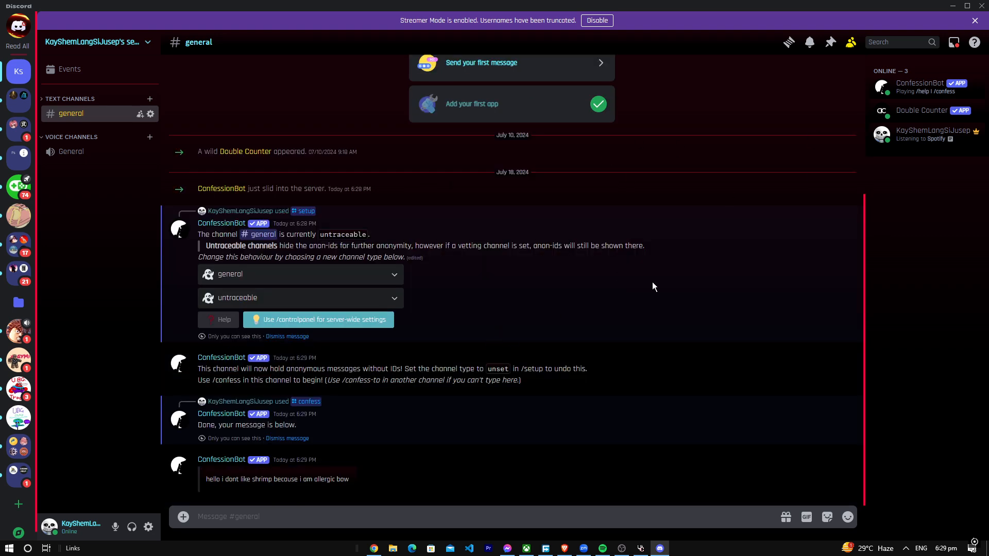
pyautogui.moveTo(641, 528)
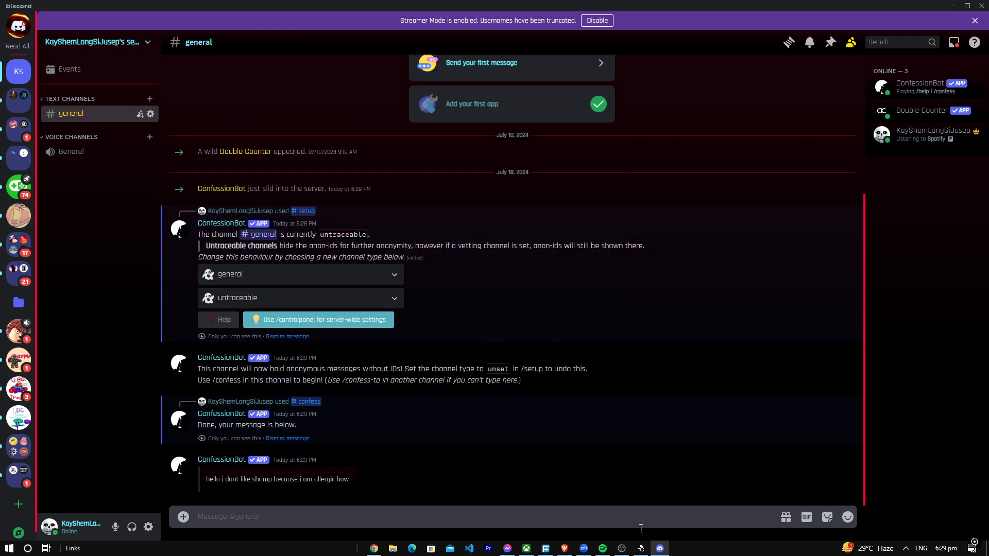
pyautogui.moveTo(637, 503)
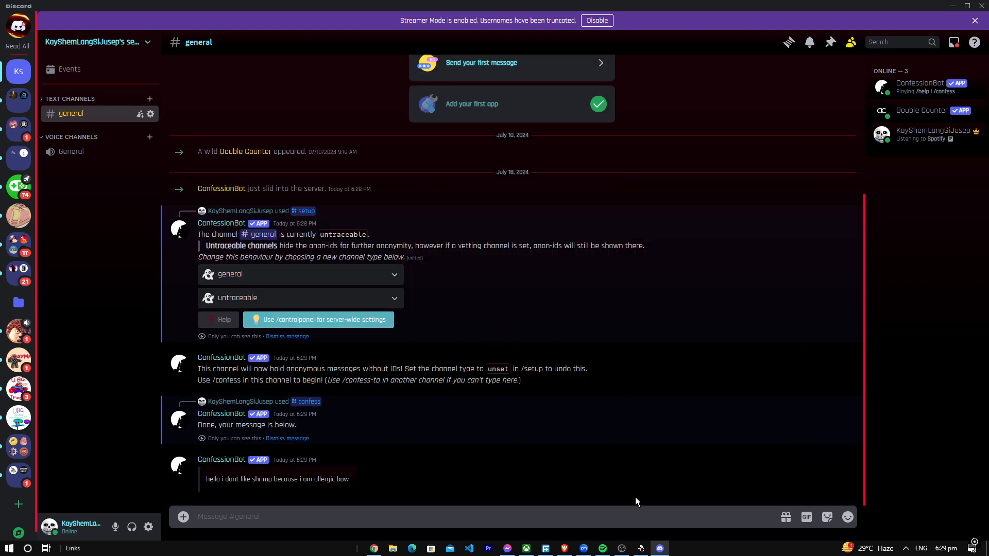